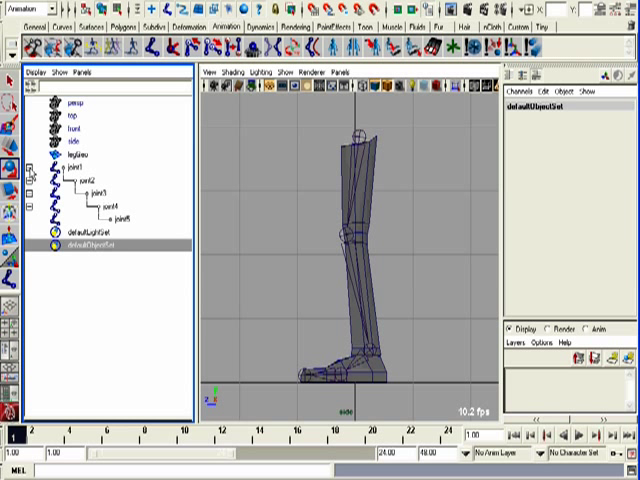
Step: Rename the leg chain's joints in the Outliner to thigh, knee, ankle, ball and toe
{"action": "left_click", "coordinate": [76, 166]}
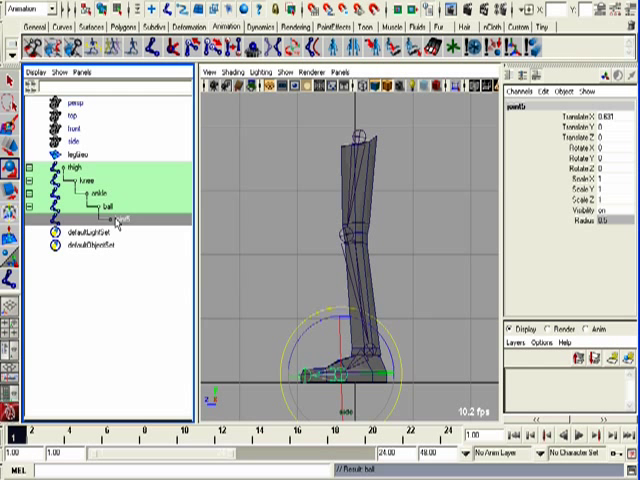
{"action": "left_click", "coordinate": [72, 216]}
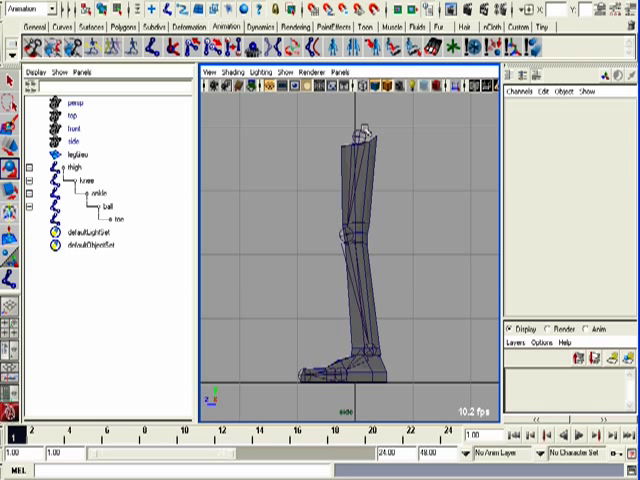
{"action": "left_click", "coordinate": [72, 172]}
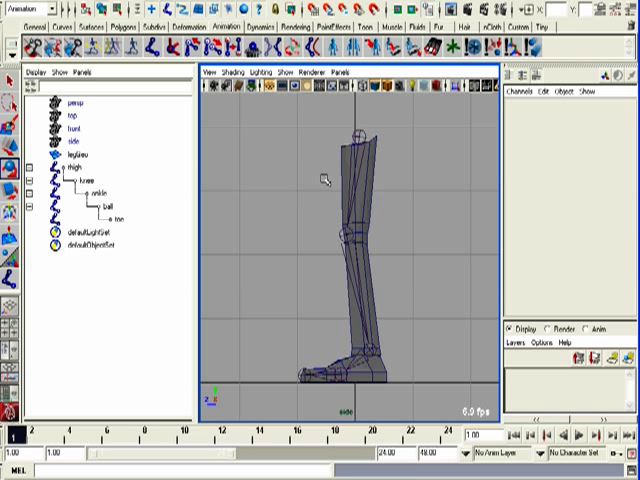
{"action": "left_click", "coordinate": [72, 156]}
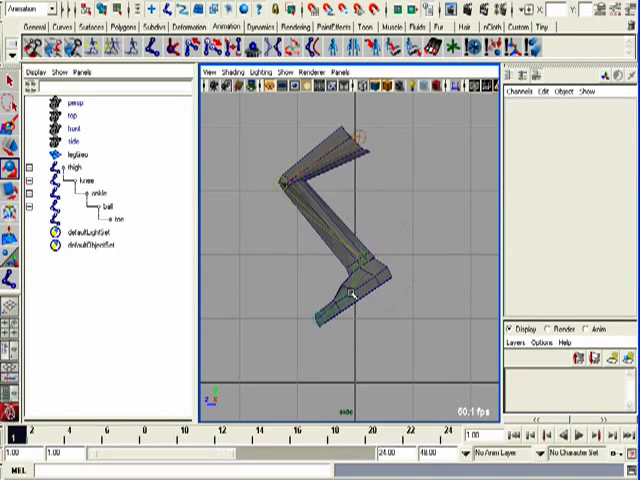
Step: Select the knee joint and rotate it to check how the bound mesh deforms
{"action": "left_click", "coordinate": [96, 198]}
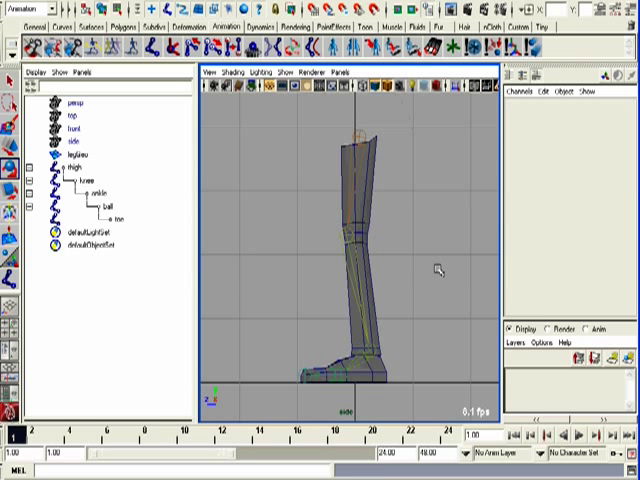
{"action": "mouse_move", "coordinate": [416, 204]}
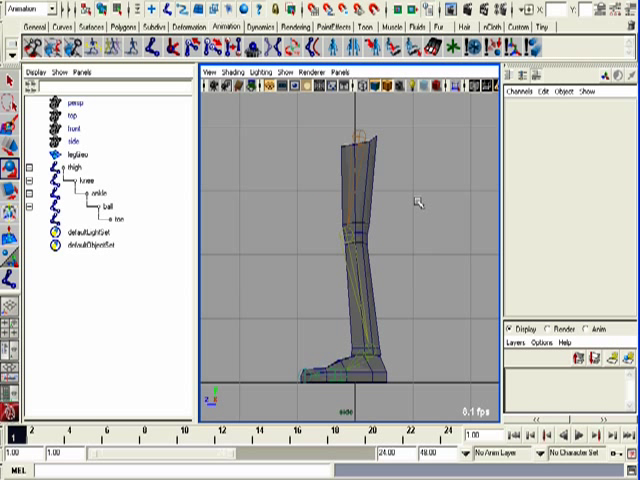
{"action": "mouse_move", "coordinate": [344, 248]}
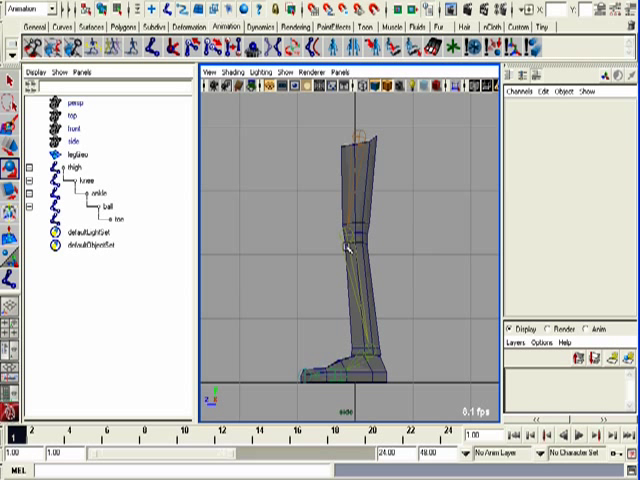